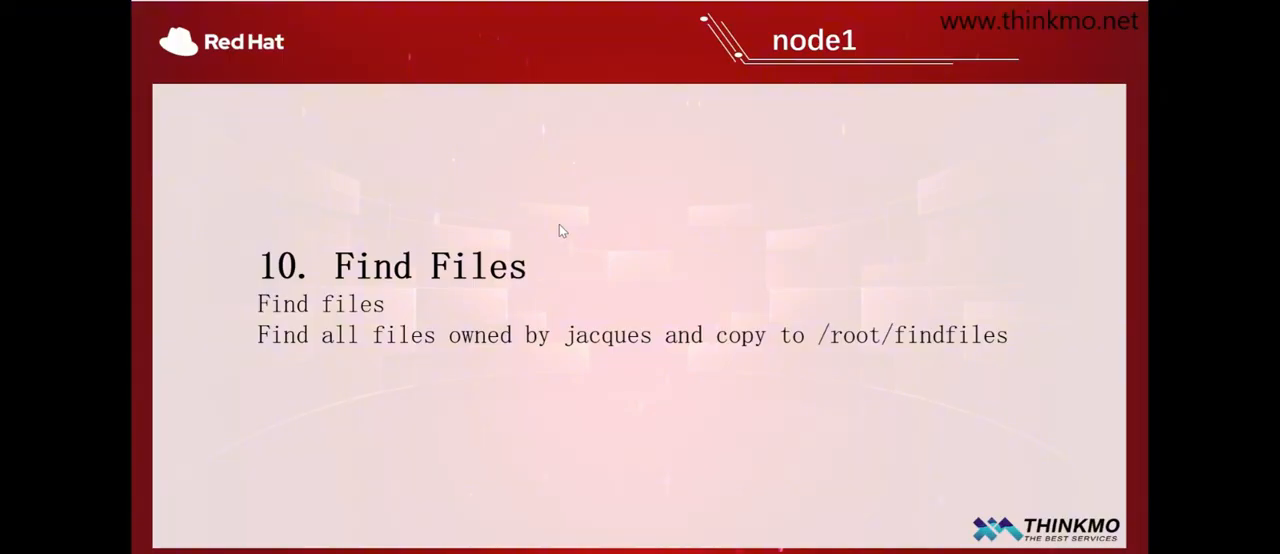
mouse_move(882, 314)
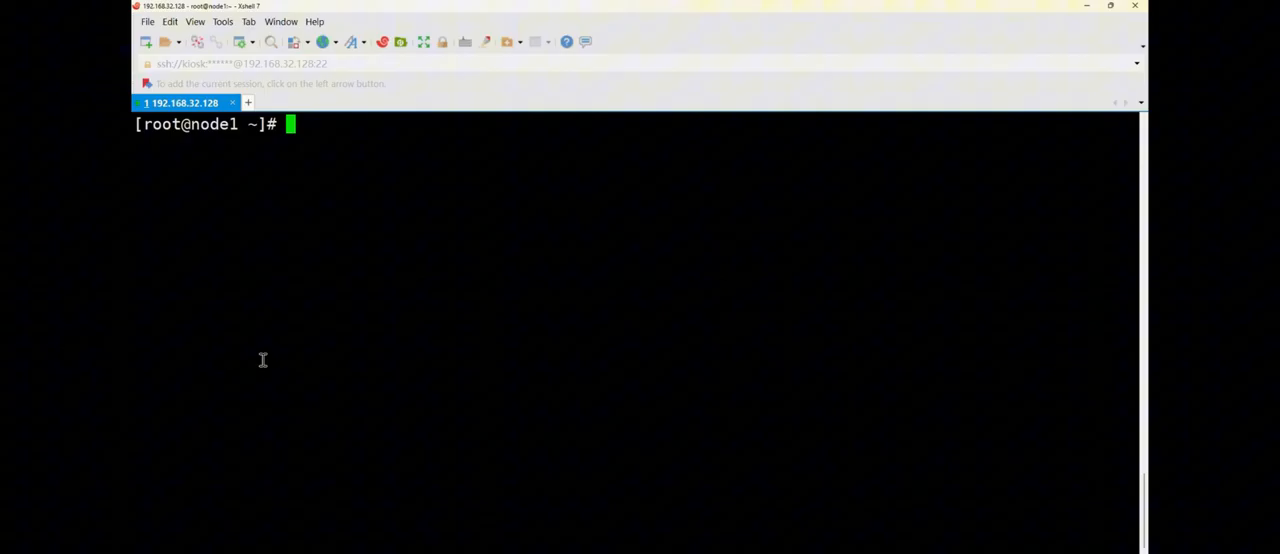
Step: Run mkdir /root/findfiles to create the findfiles directory under /root
type("find")
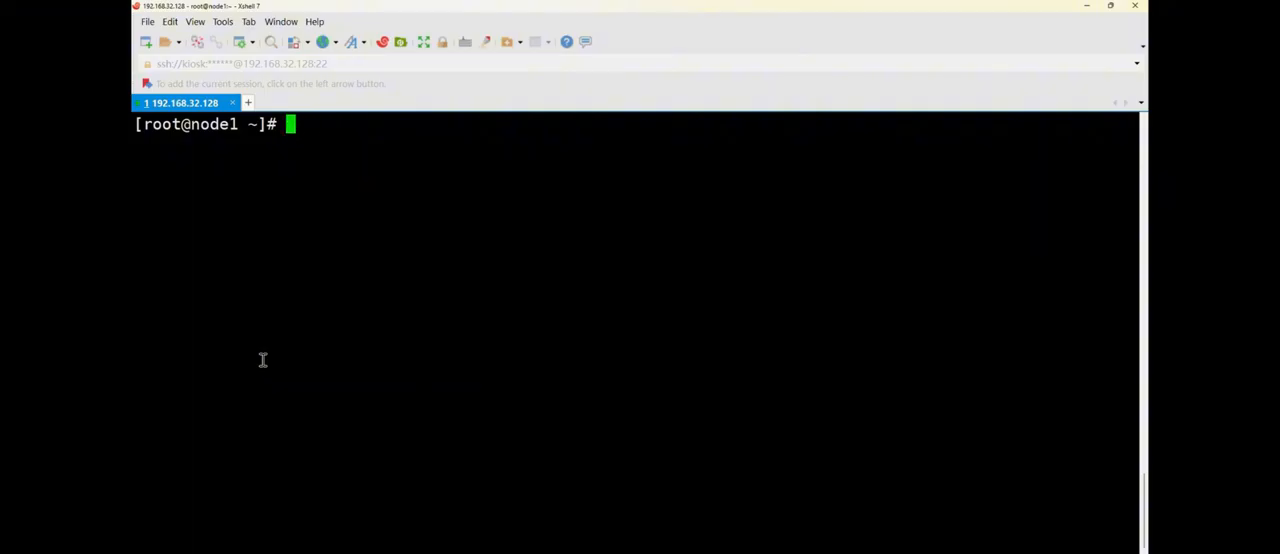
type("mkdir /")
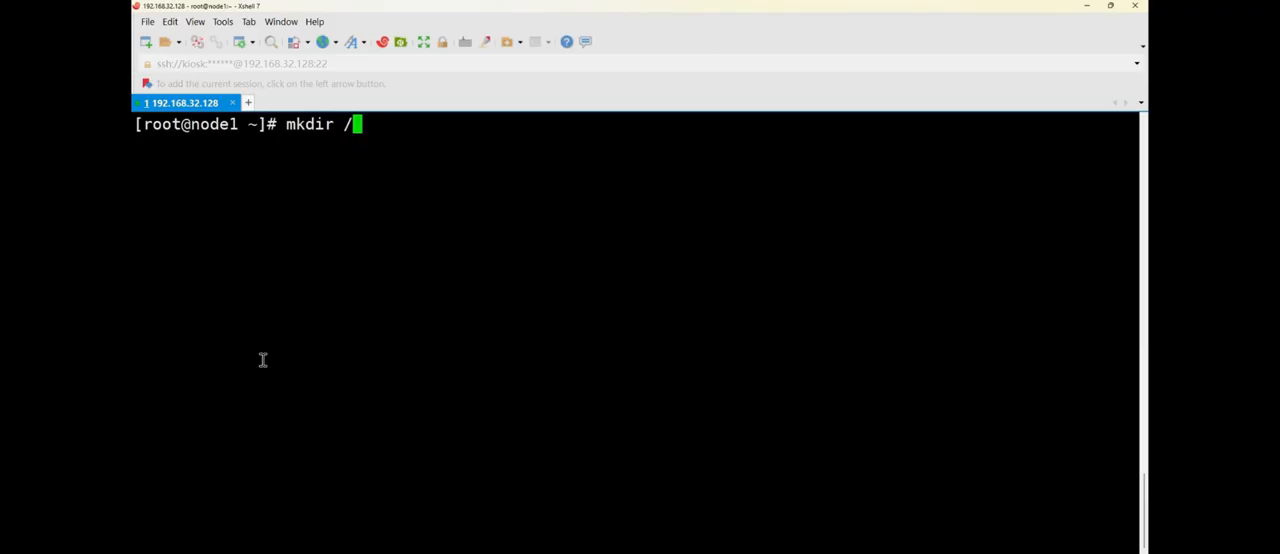
type("root/")
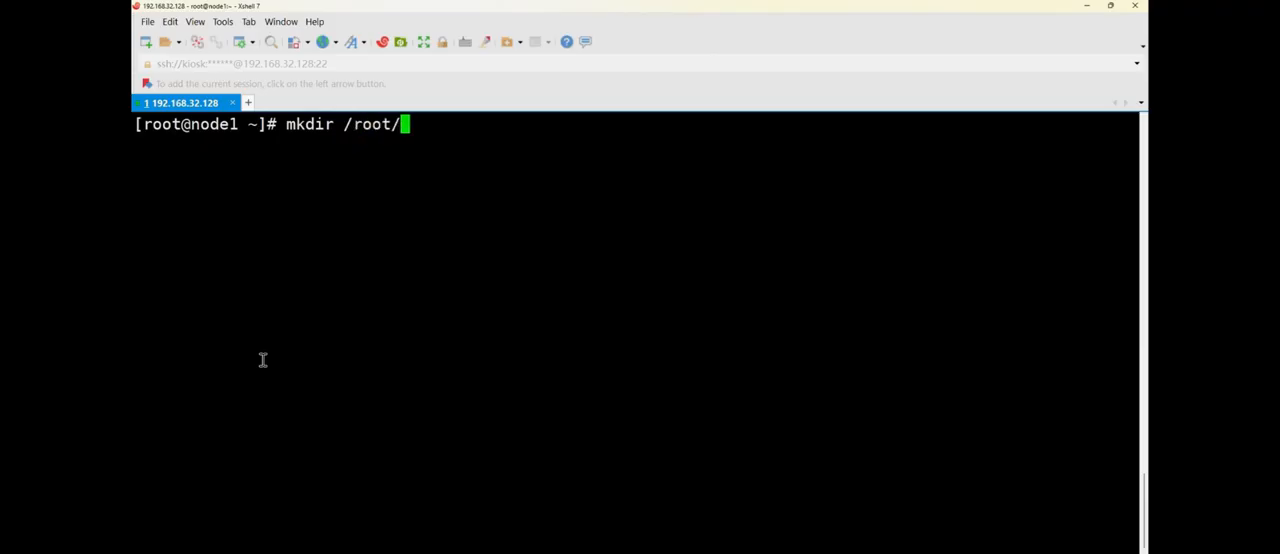
type("find")
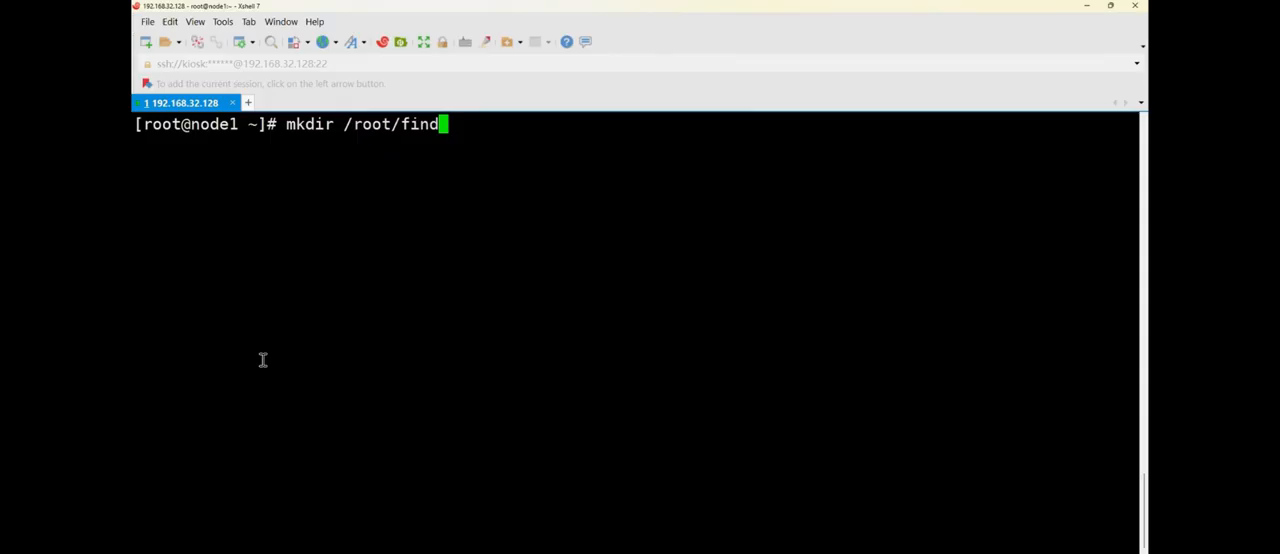
type("files")
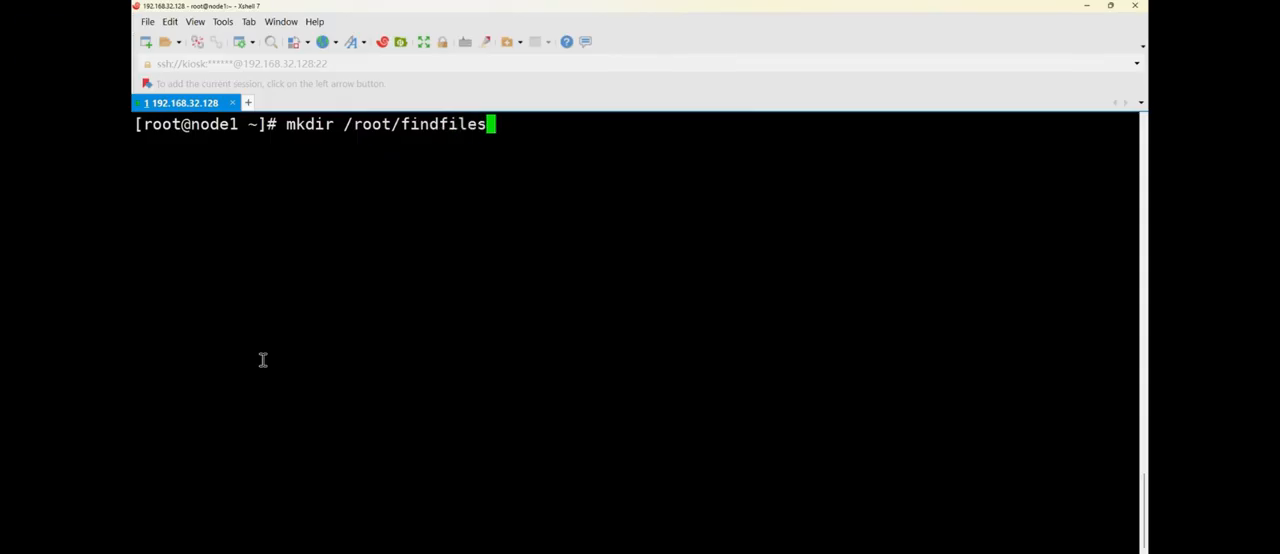
key("Return")
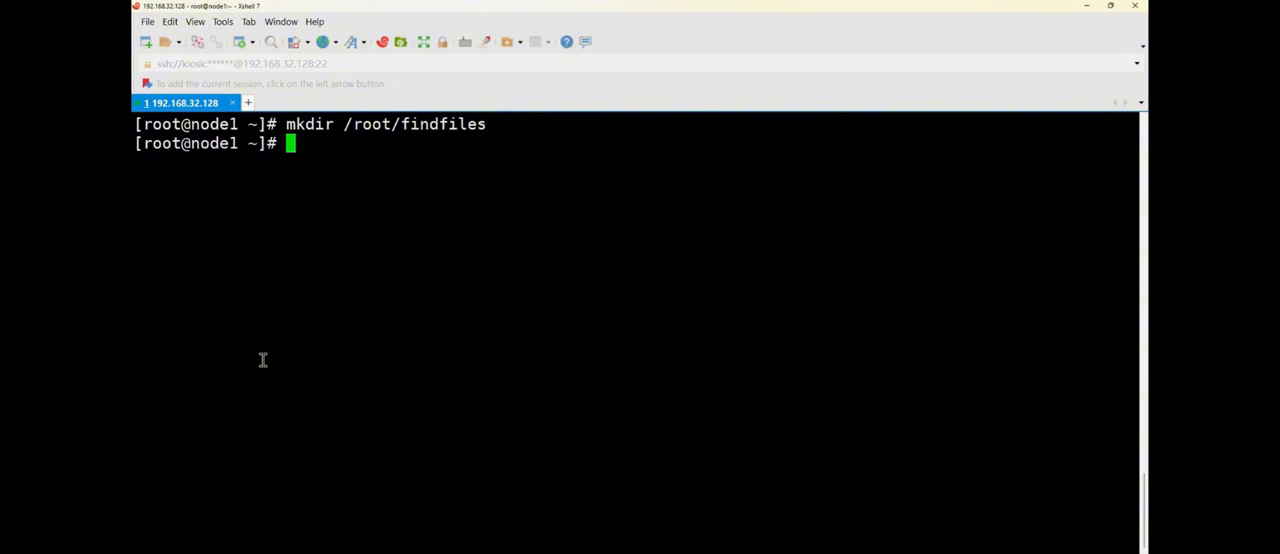
Step: Type find / -user jacques at the prompt without running it
type("find")
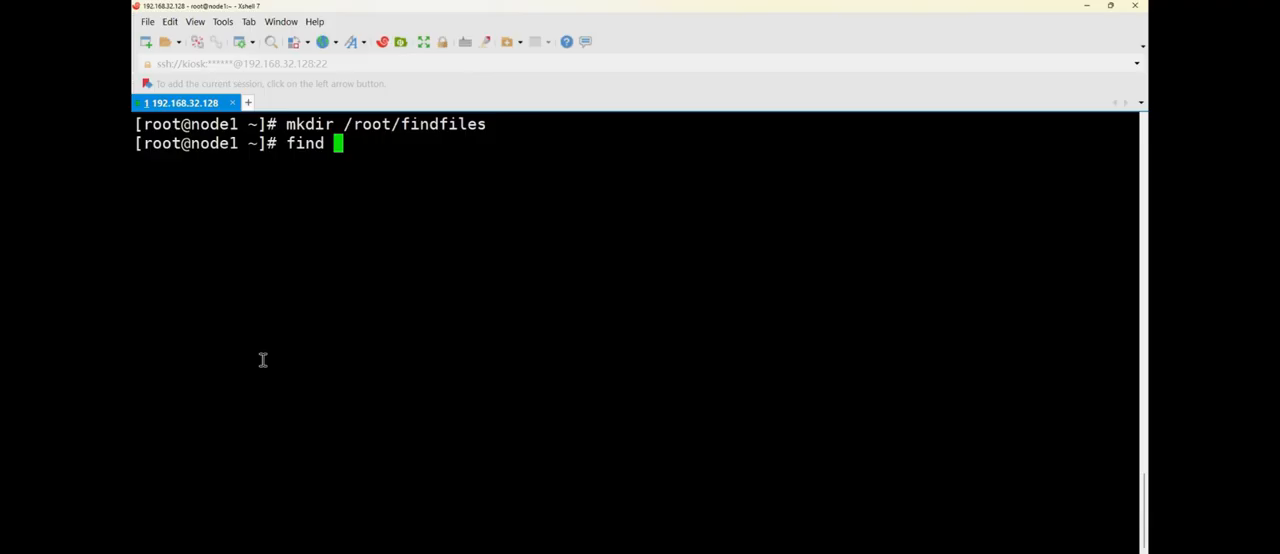
type("/")
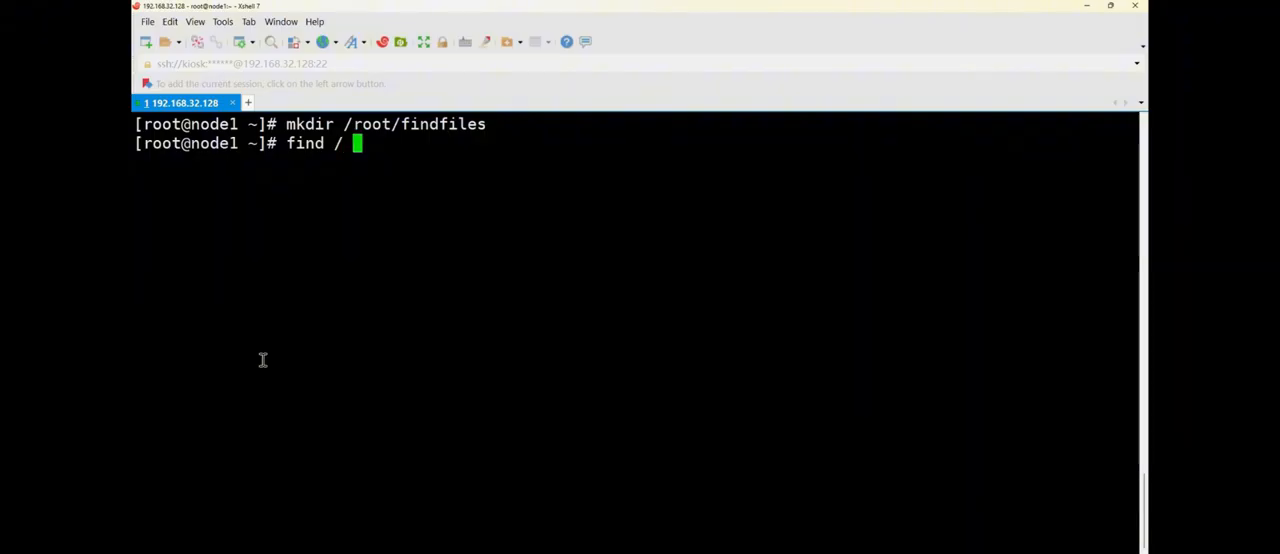
type("-u")
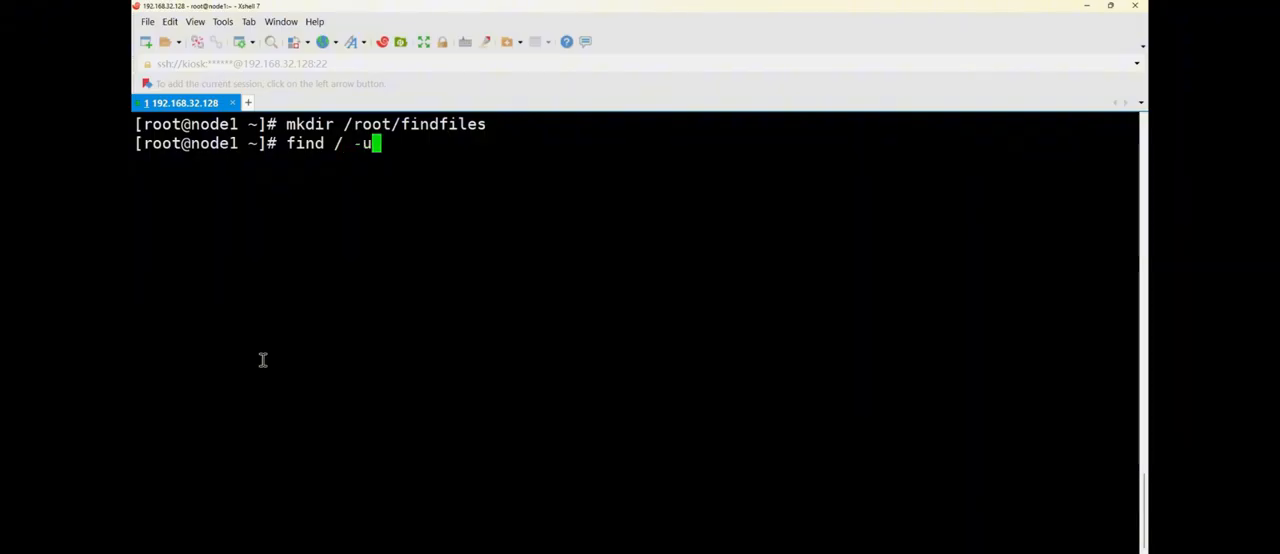
type("ser")
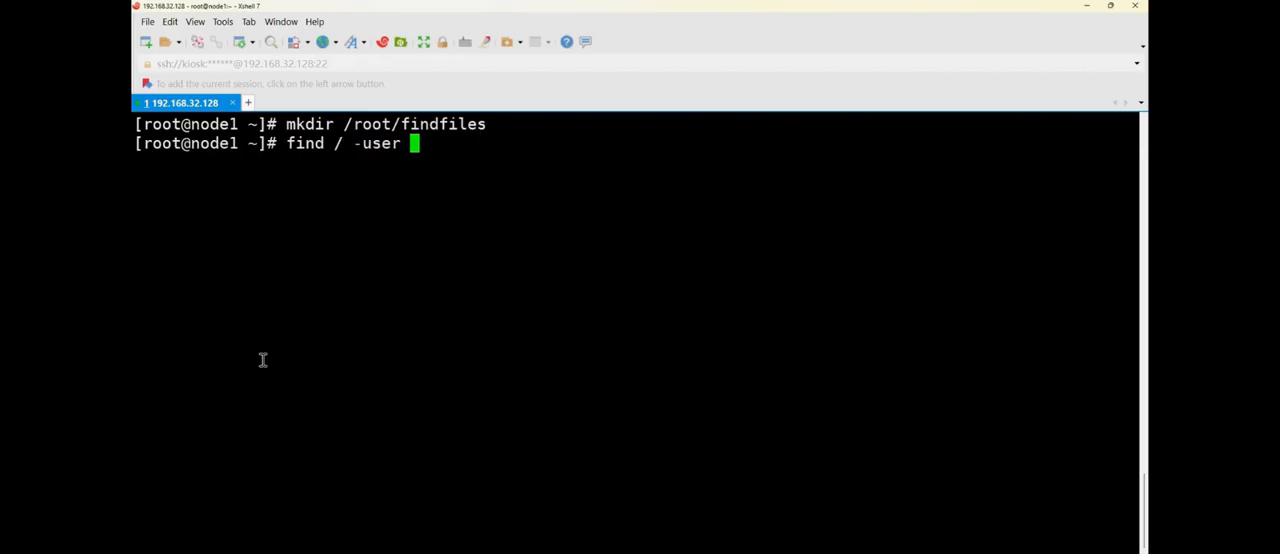
type("ja")
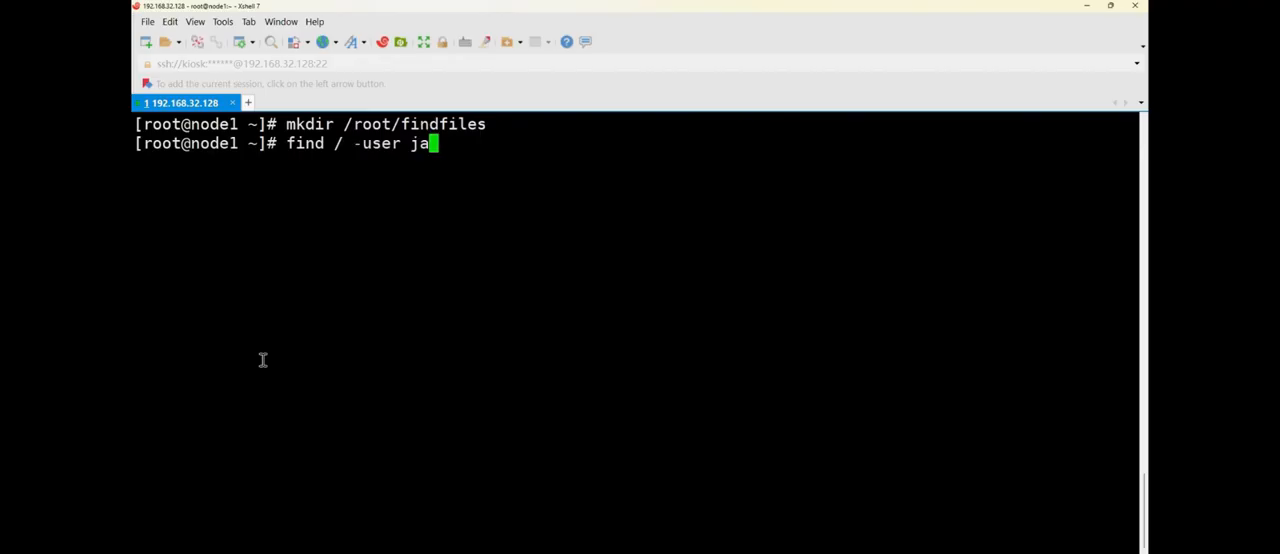
type("c")
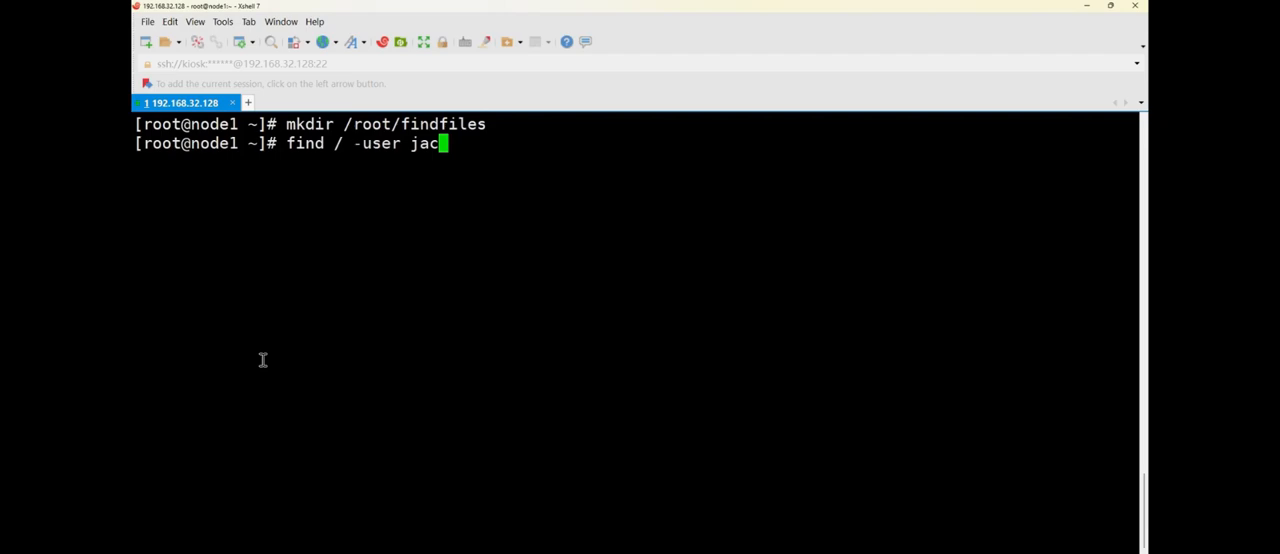
type("ques")
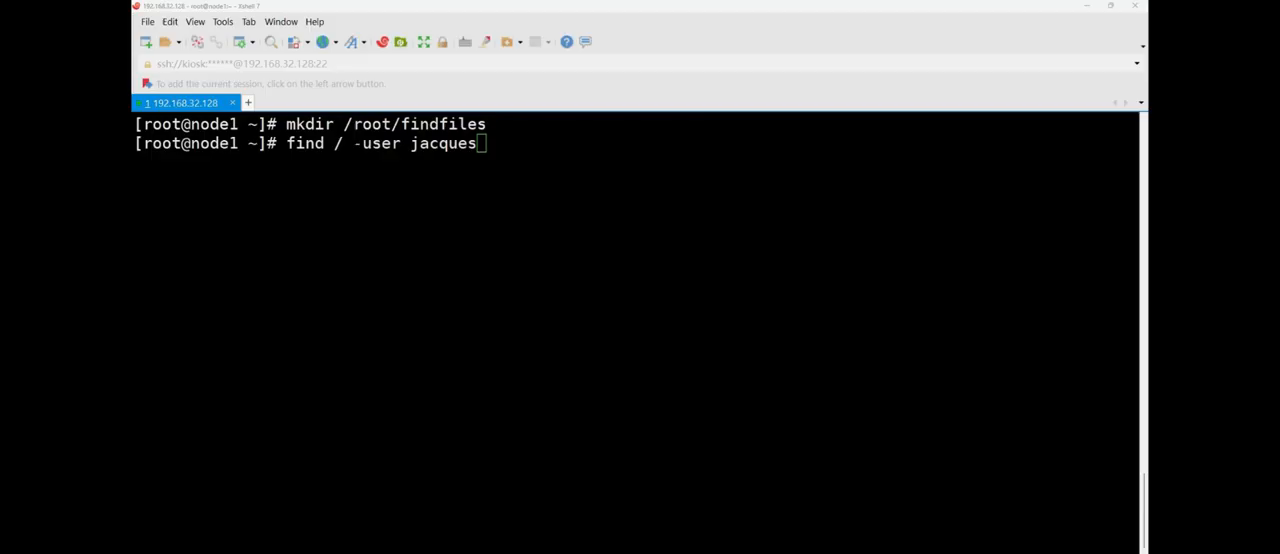
mouse_move(538, 179)
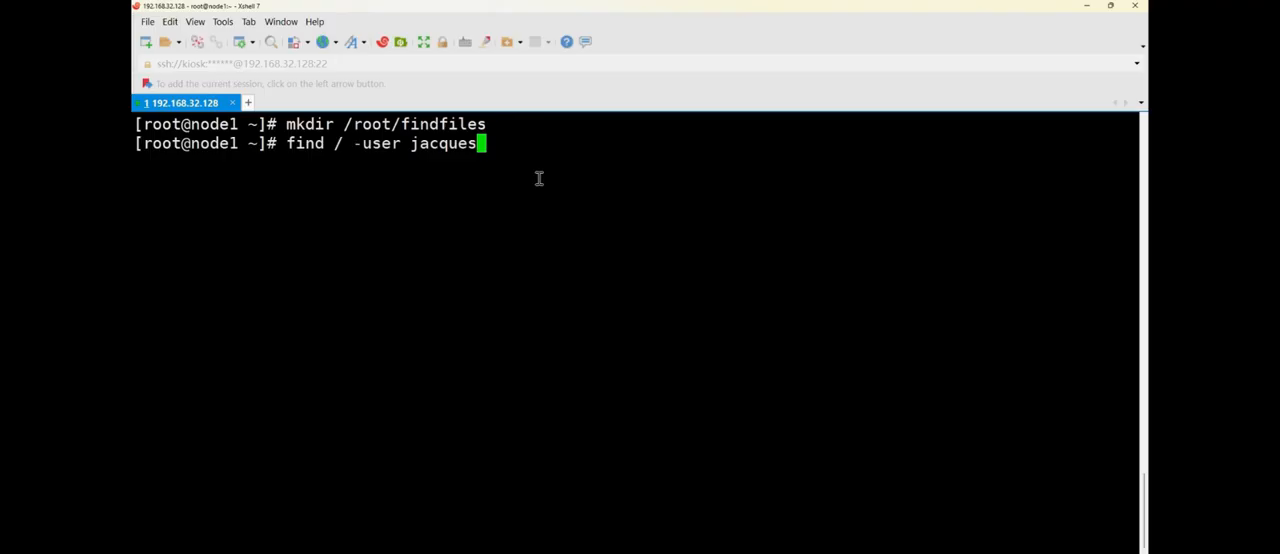
Step: Run the find / -user jacques search, which reports jacques as an unknown user
key("Return")
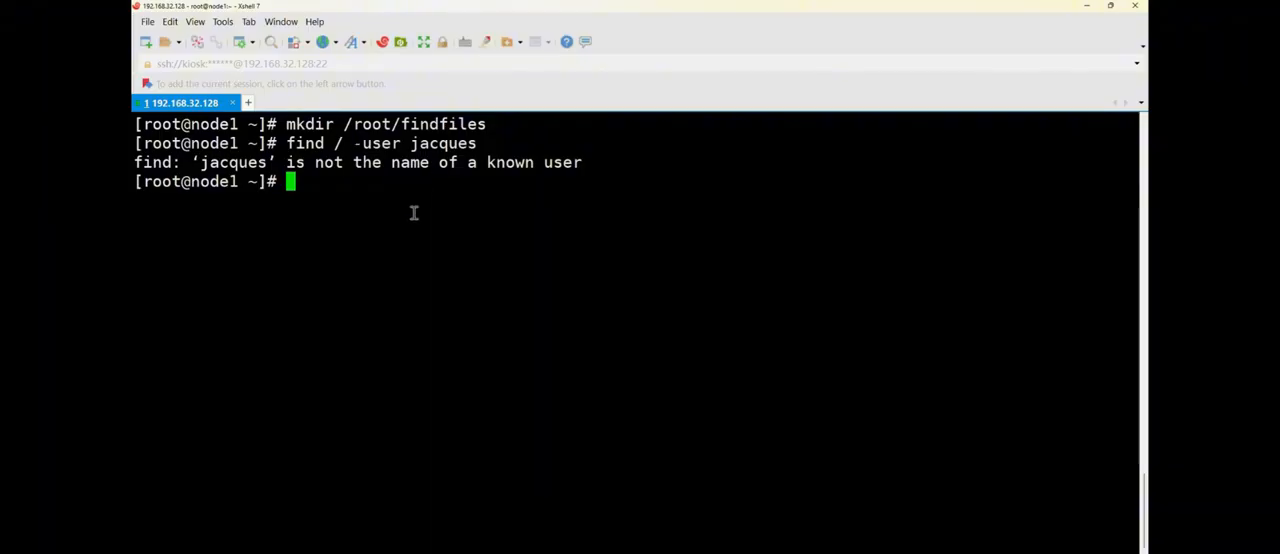
mouse_move(413, 212)
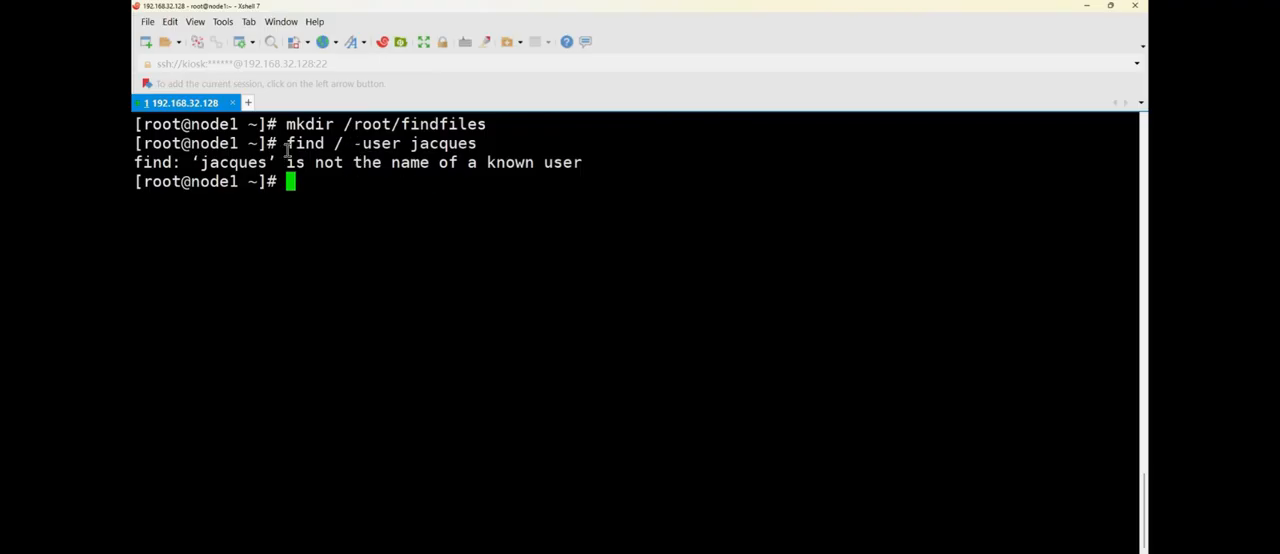
mouse_move(330, 170)
type("find / -user jacques")
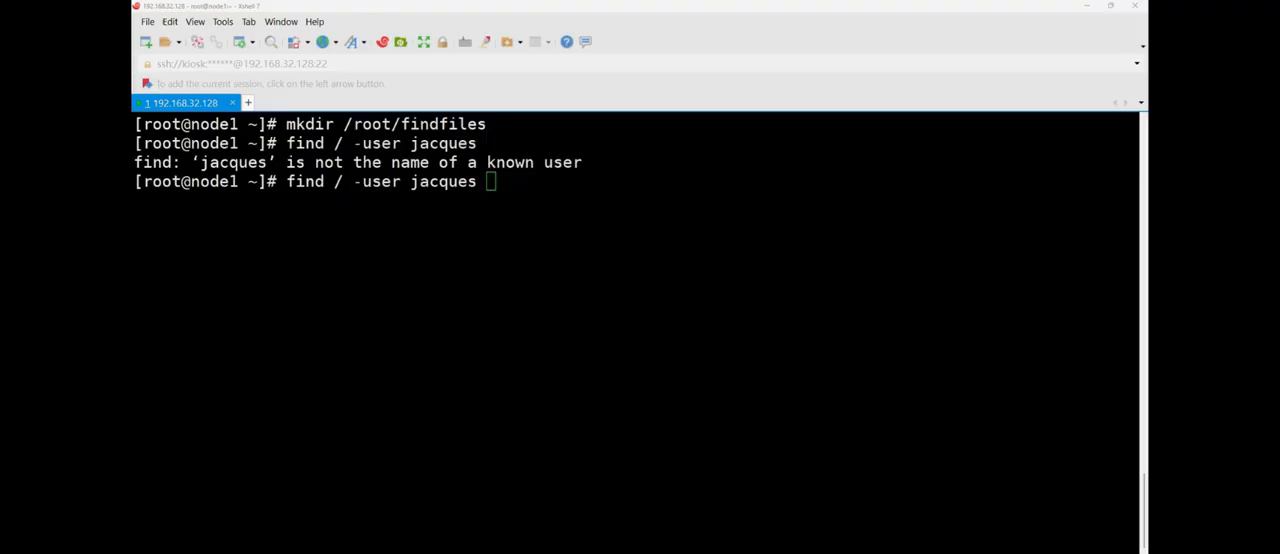
mouse_move(325, 238)
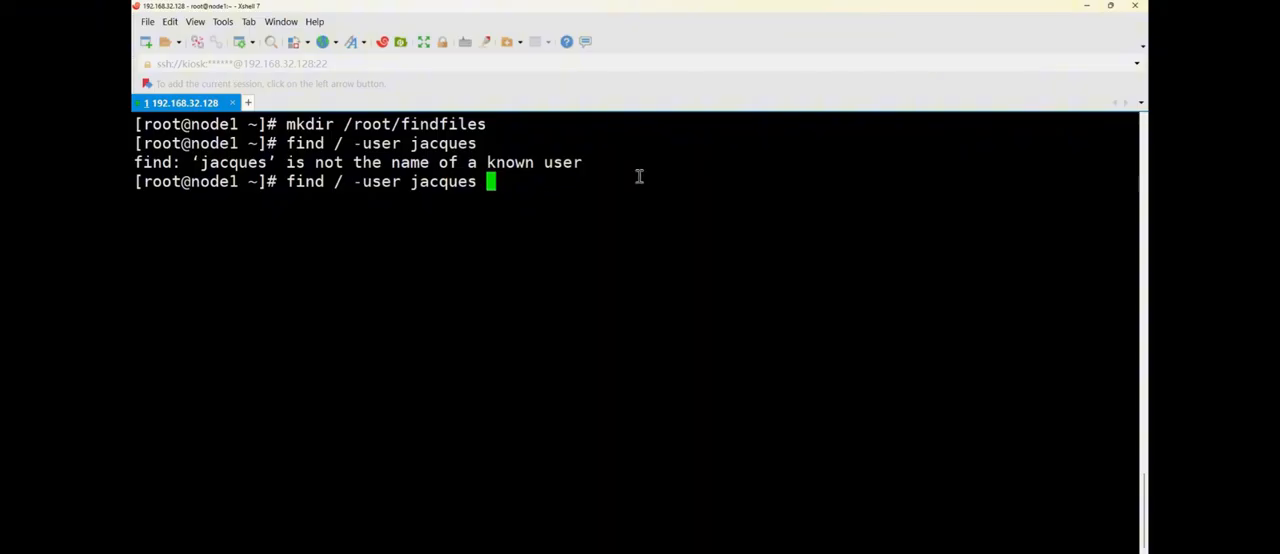
Step: Extend and run find with -exec cp -a {} /root/findfiles/ \; to copy jacques's files
type("-ex")
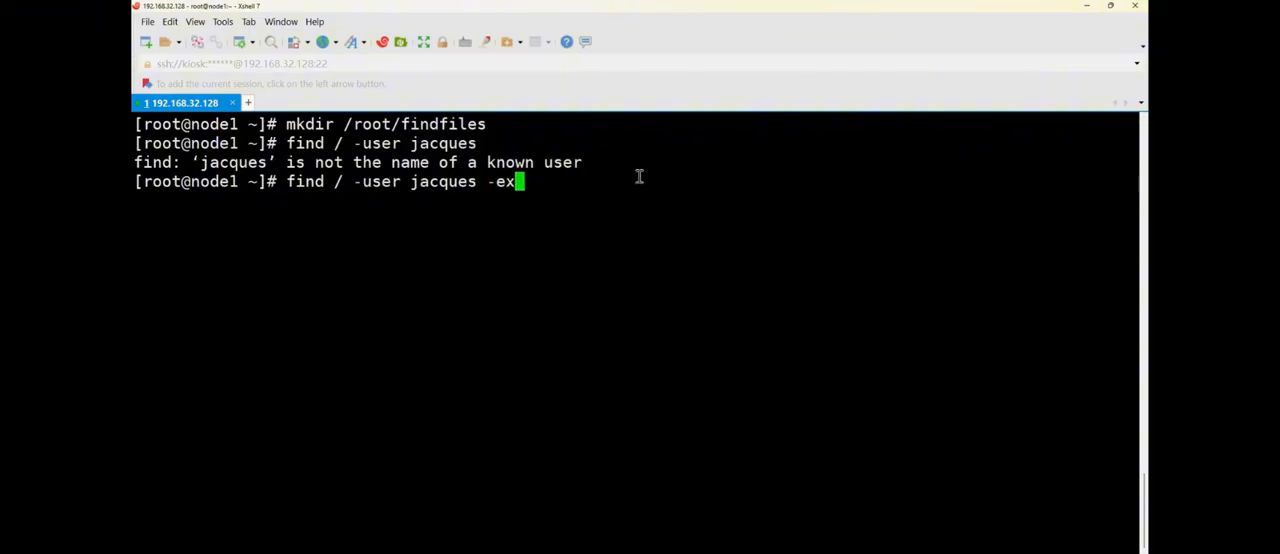
type("ec cp")
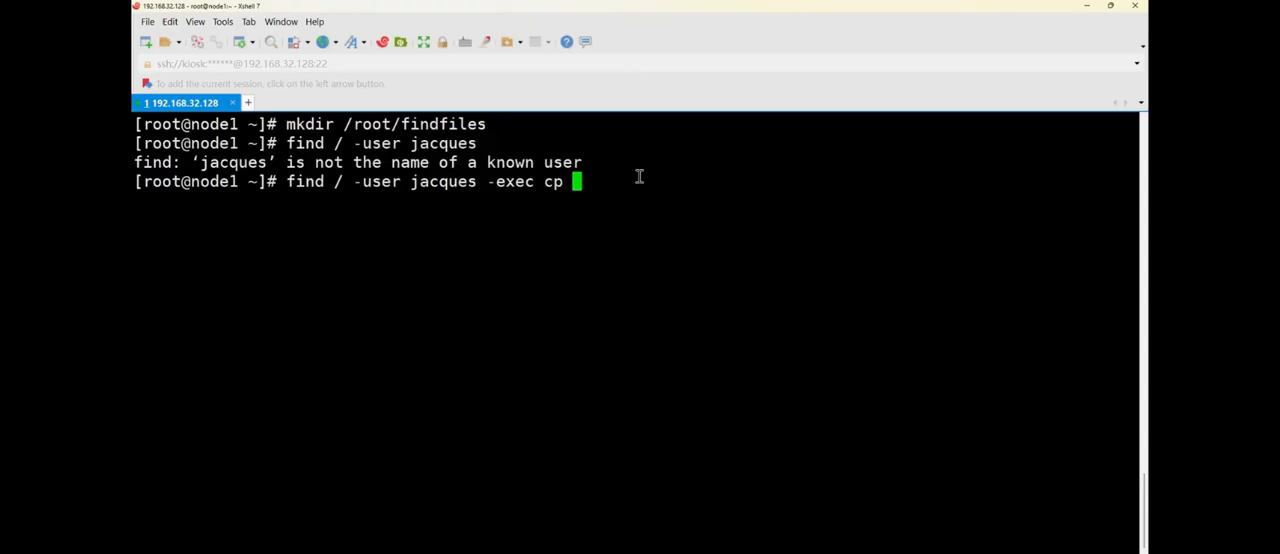
type("-a")
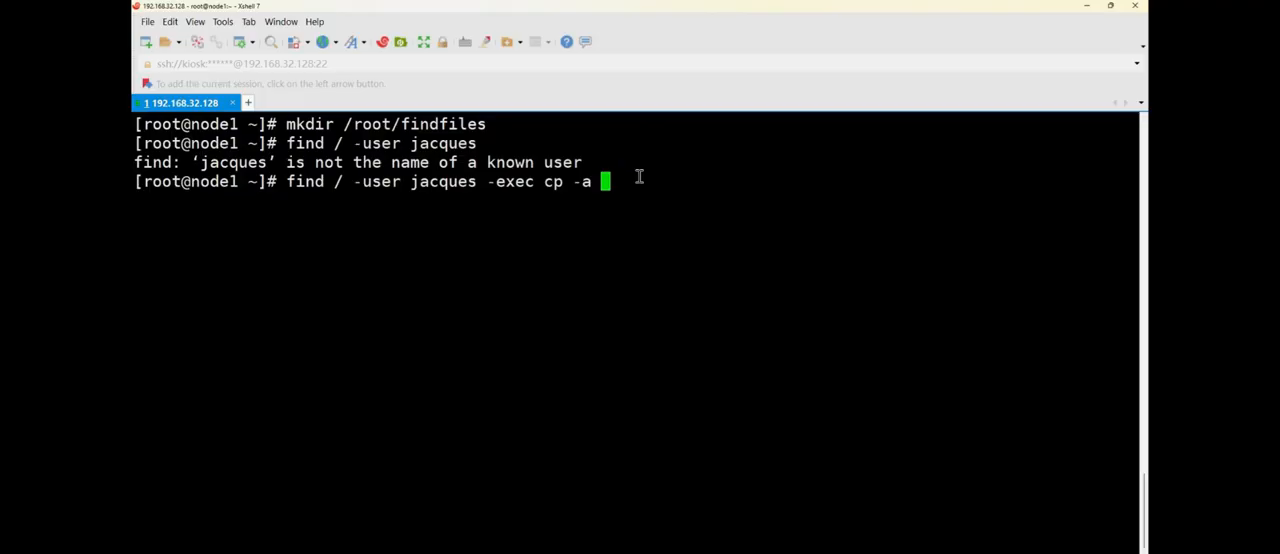
type("{}")
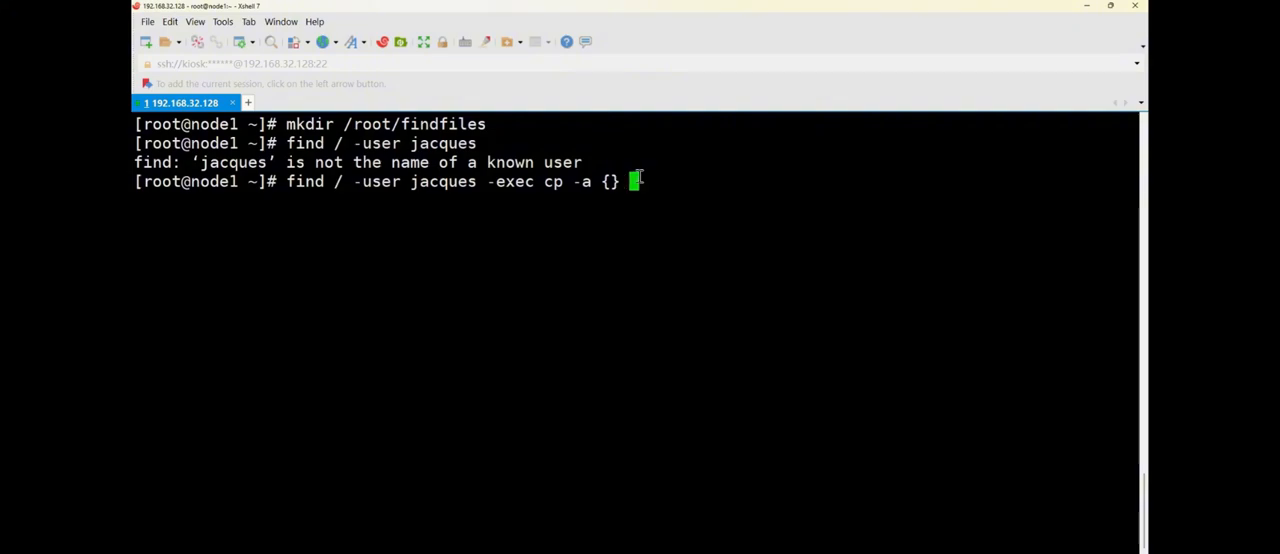
type("/root")
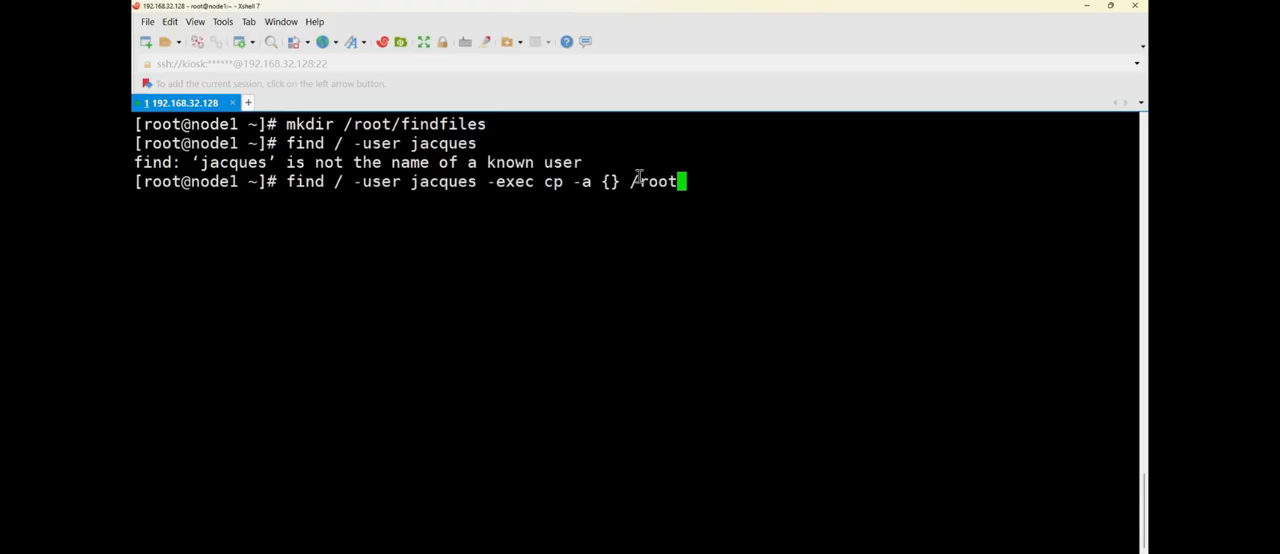
type("/findfiles/")
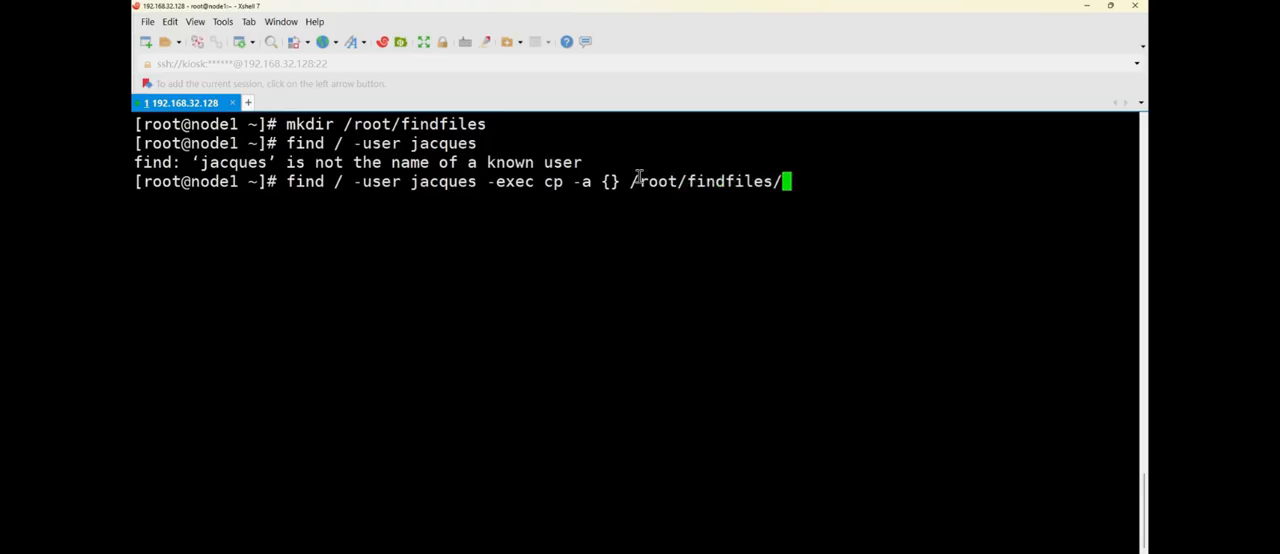
type("\\;")
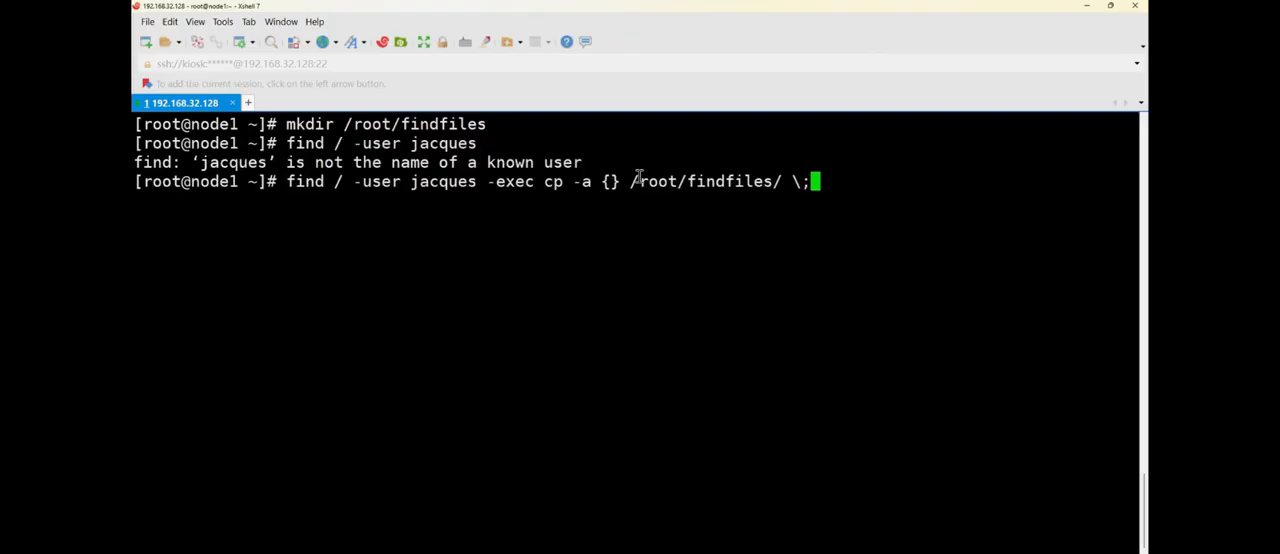
key("Return")
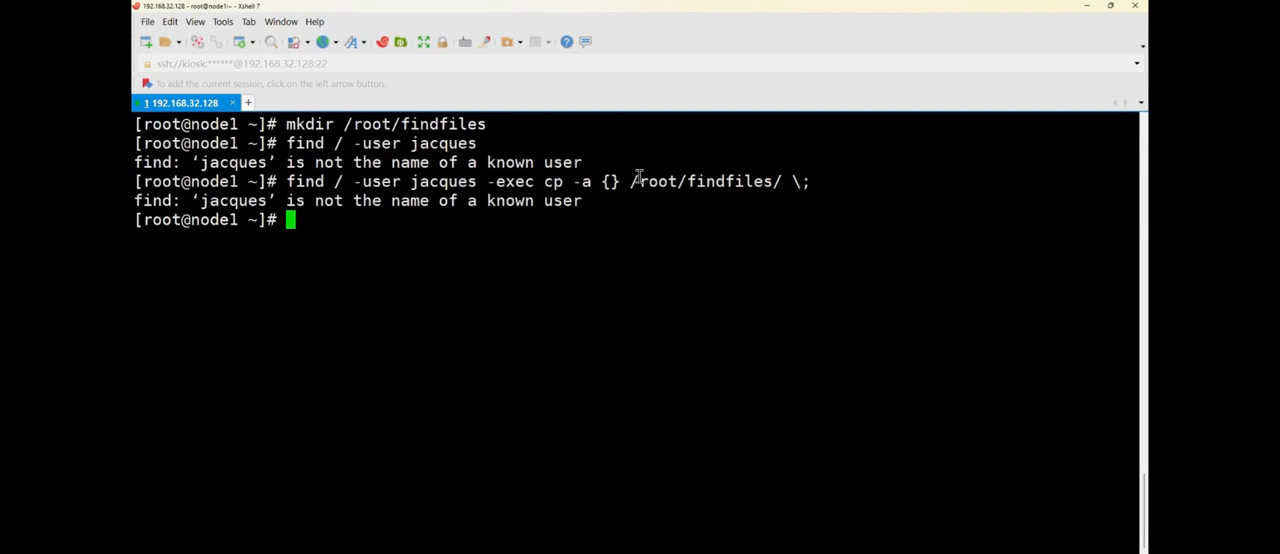
Step: List /root/findfiles with ll, showing total 0
type("ll")
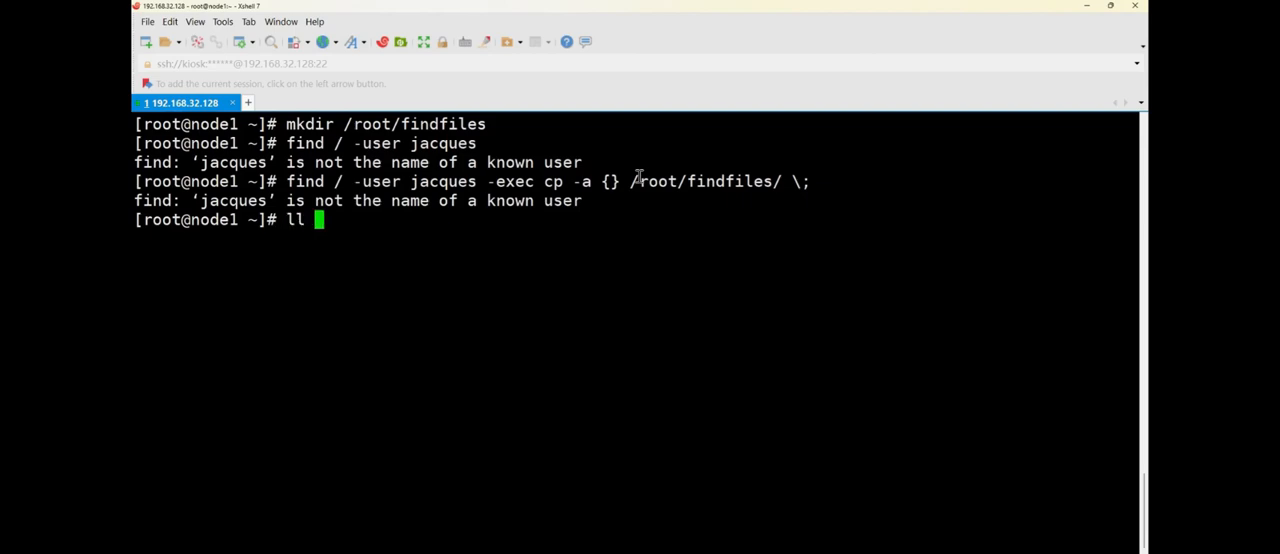
type("/")
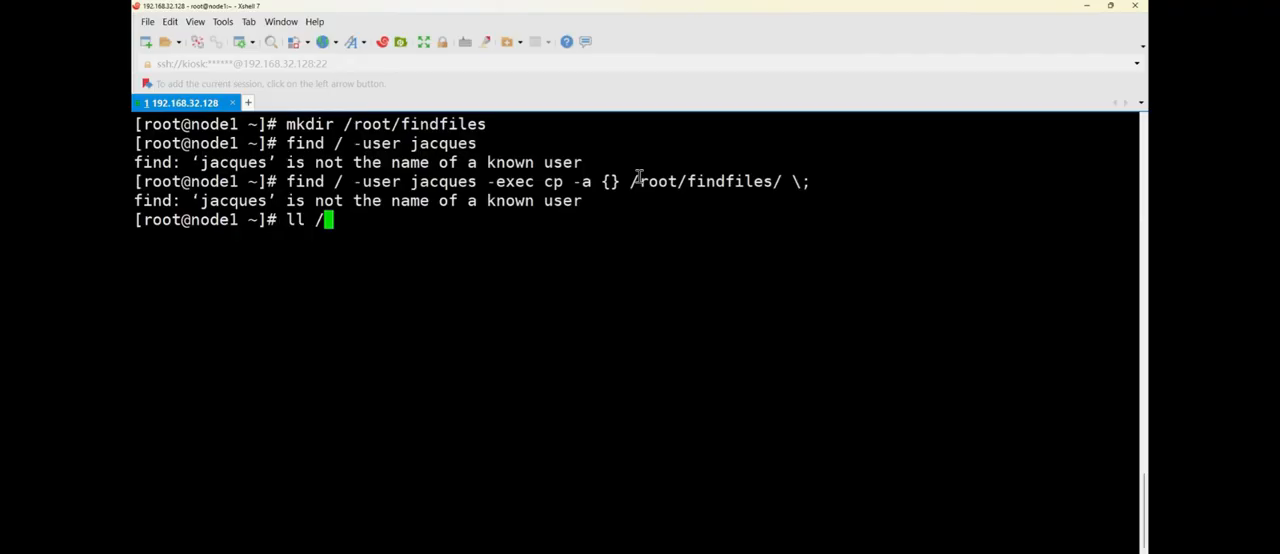
type("root/fi")
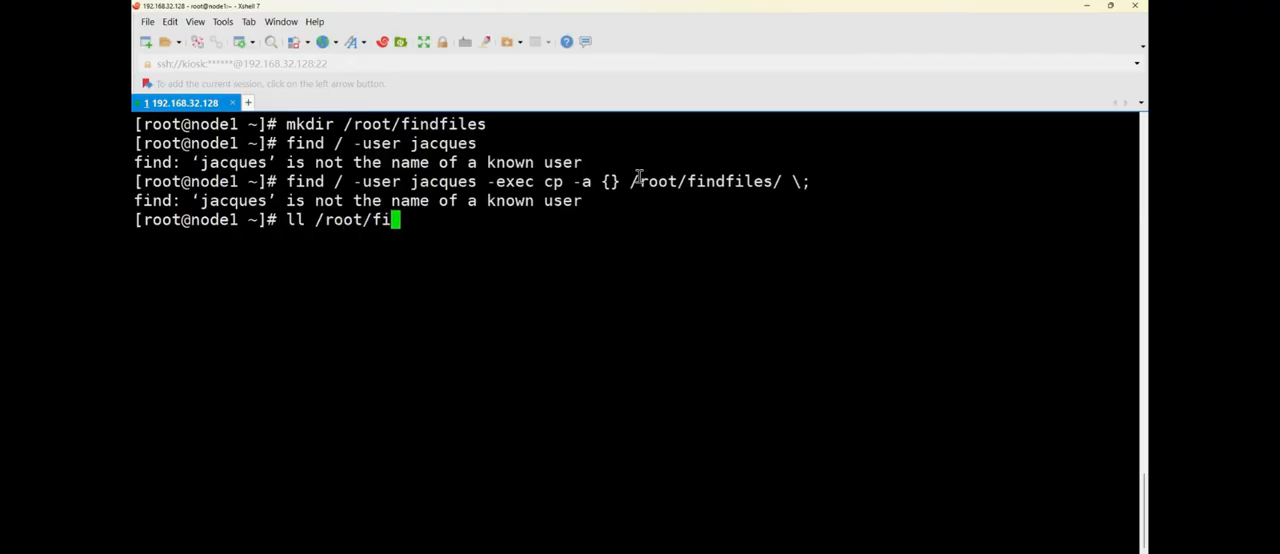
key("Return")
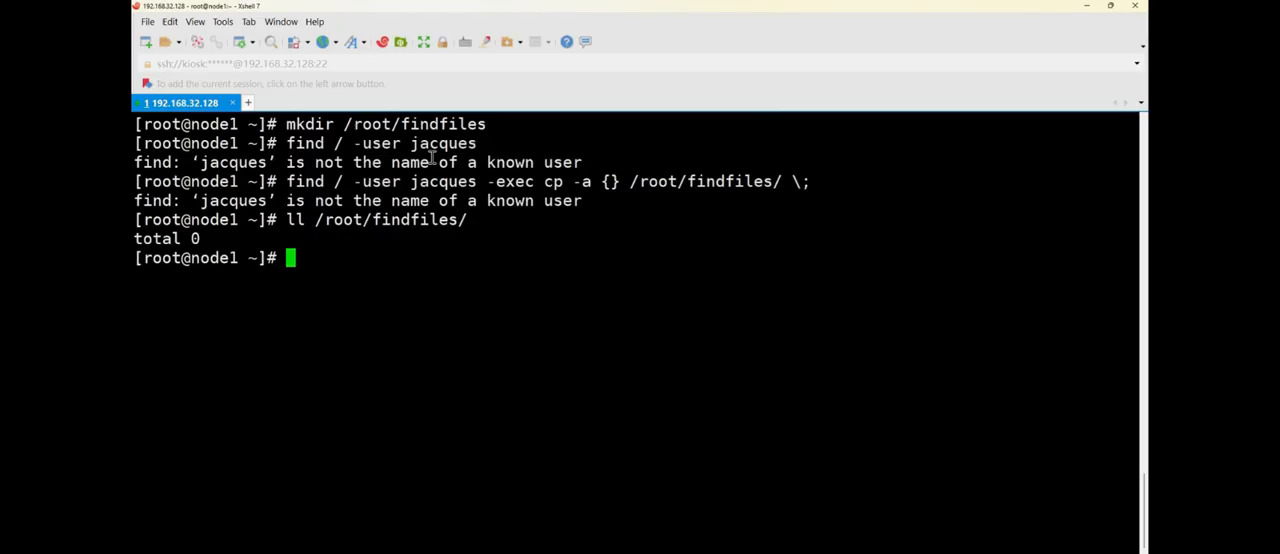
mouse_move(625, 200)
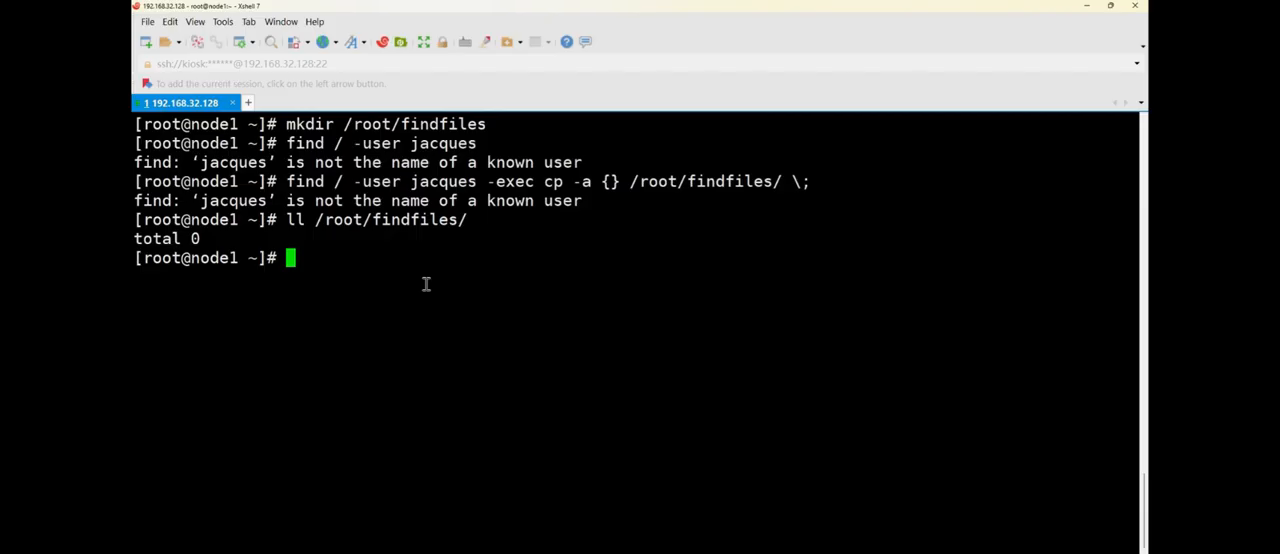
mouse_move(645, 201)
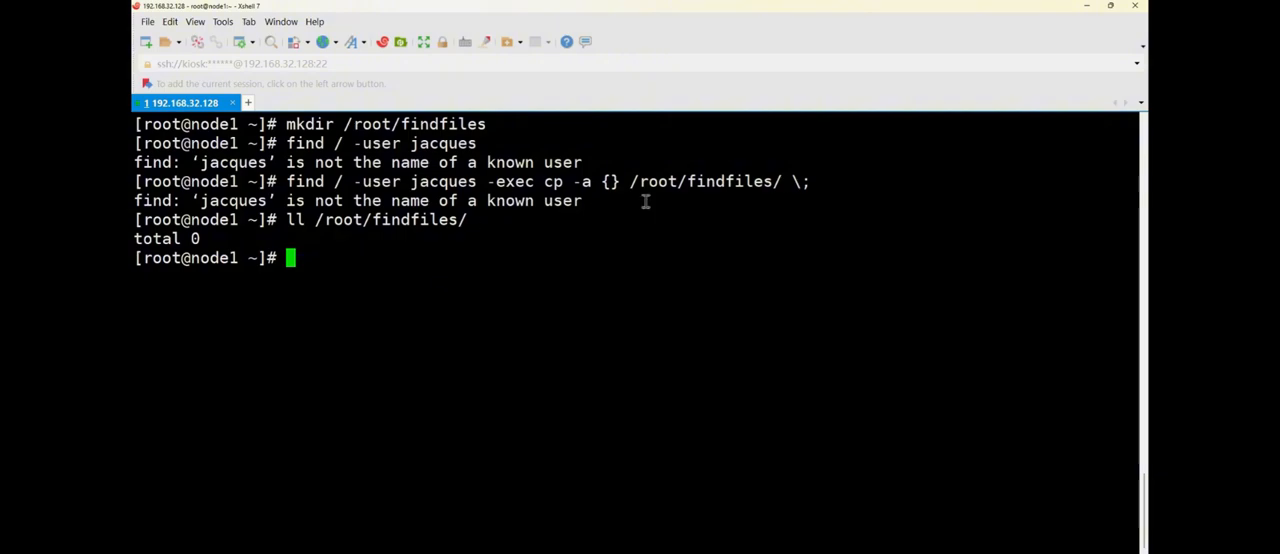
mouse_move(604, 161)
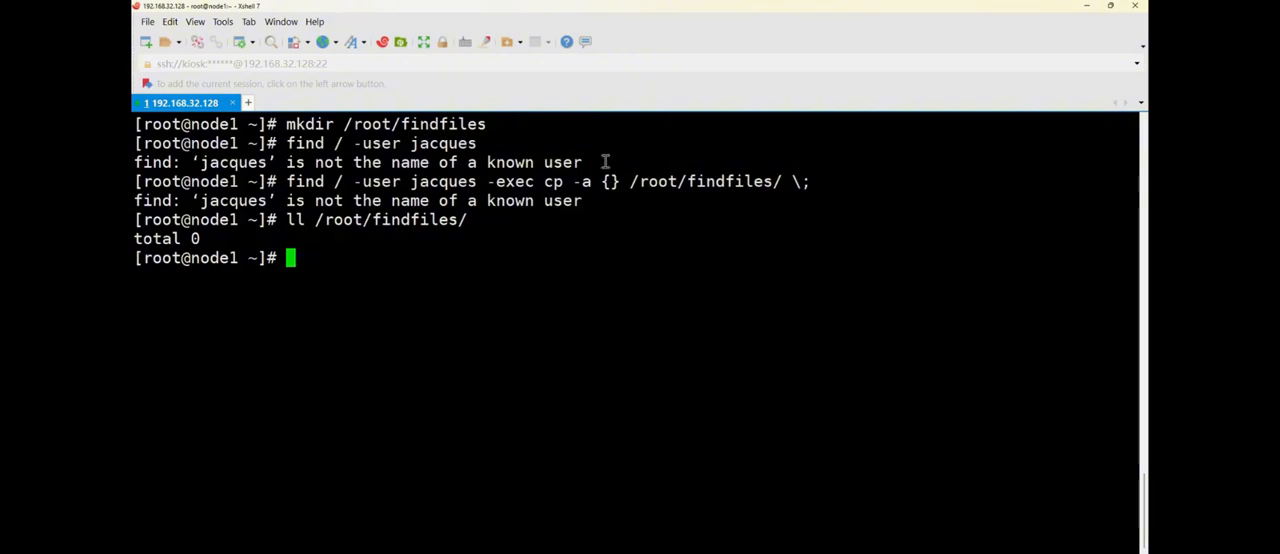